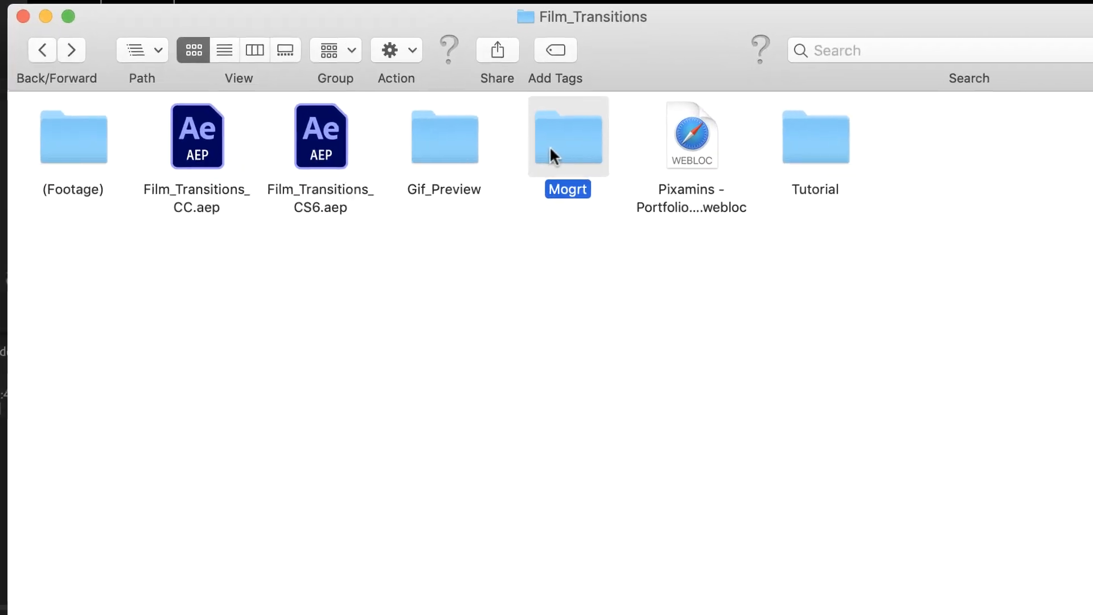
Open the Mogrt folder in Finder to reach its Landscape, Portrait and Square versions.
double_click(567, 136)
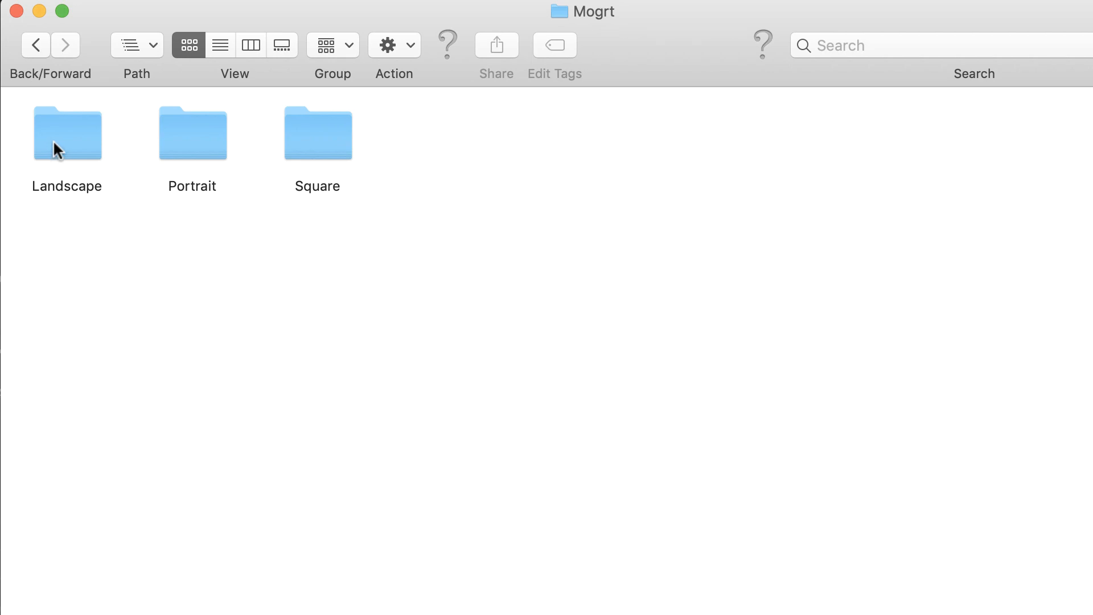
mouse_move(270, 159)
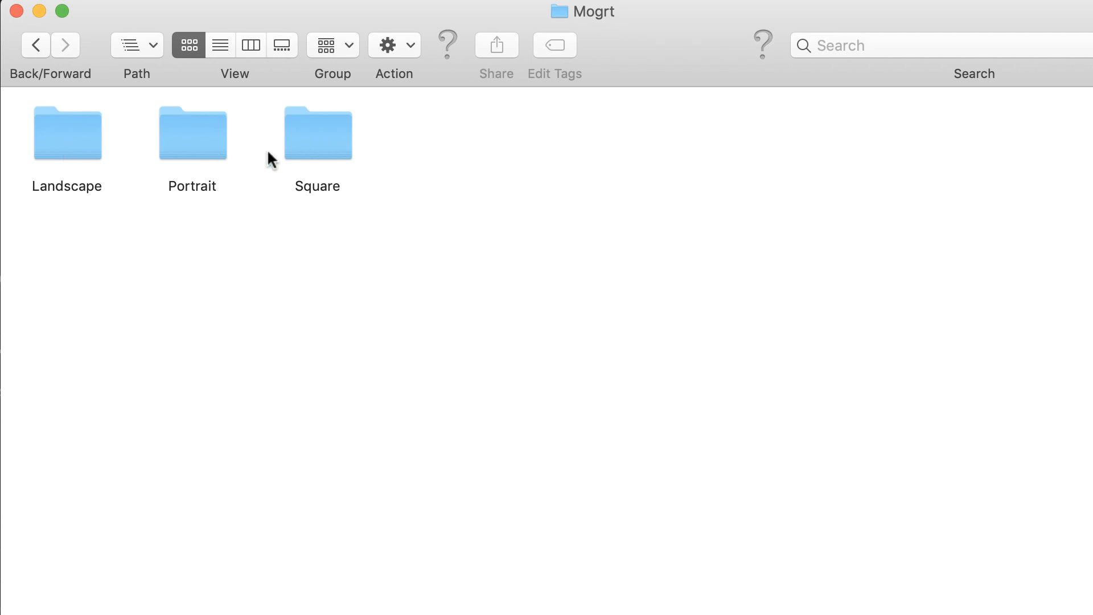
double_click(67, 133)
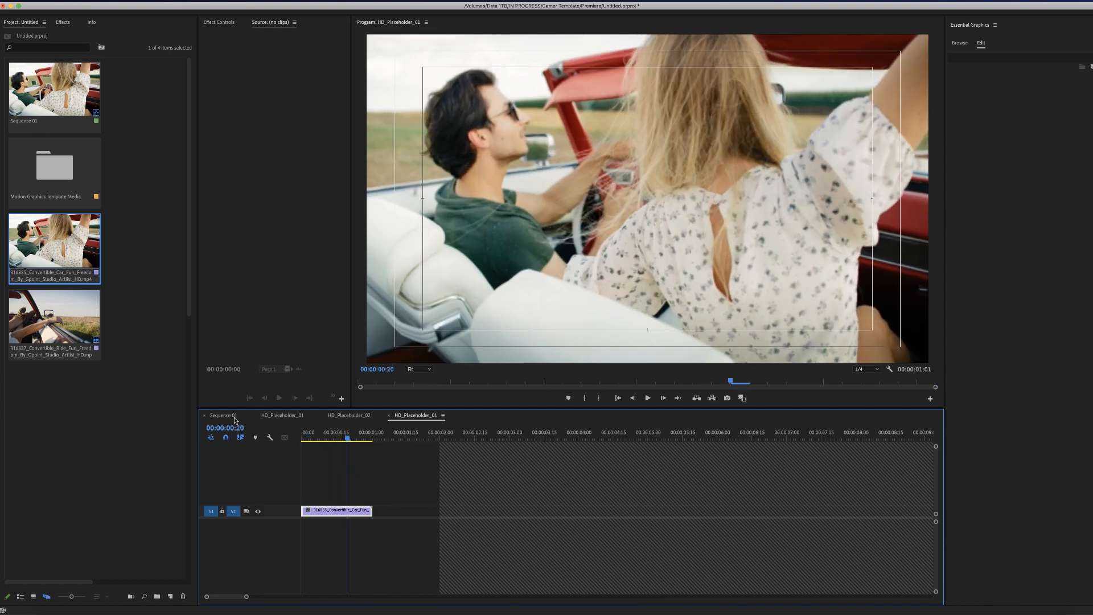
Return to the Sequence 01 timeline holding the convertible clip placeholders.
click(222, 415)
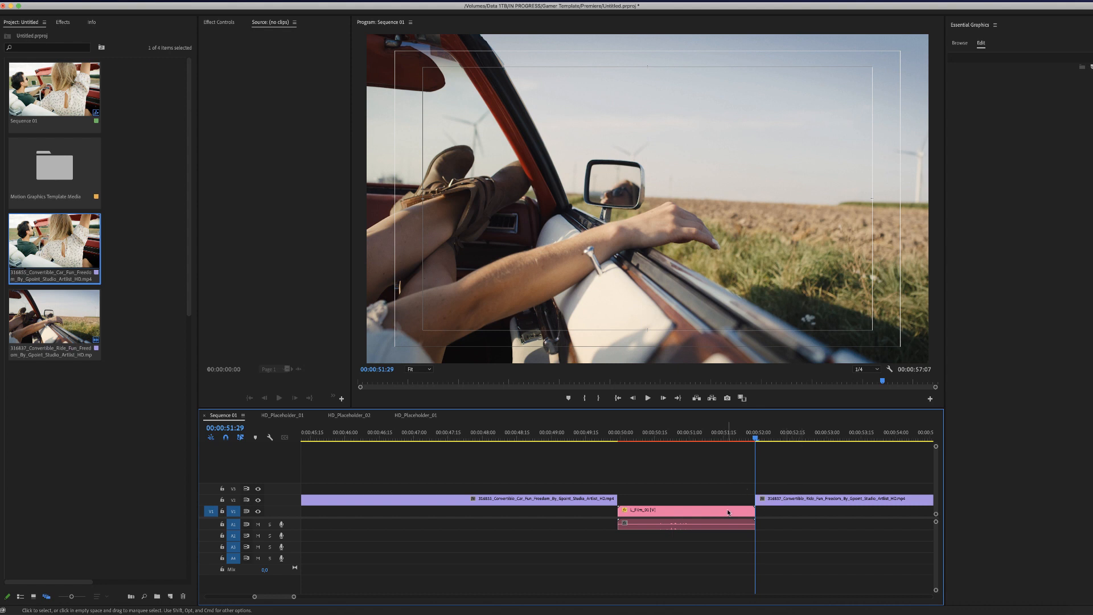
Select the L_Film_01 transition clip in the sequence to reach its second placeholder.
click(684, 511)
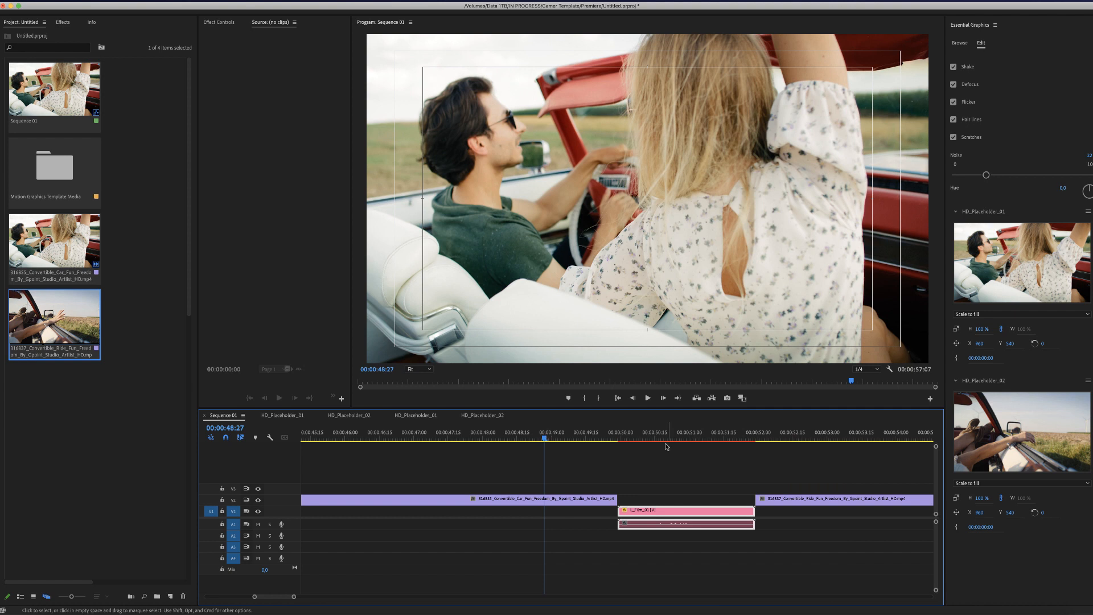
click(645, 397)
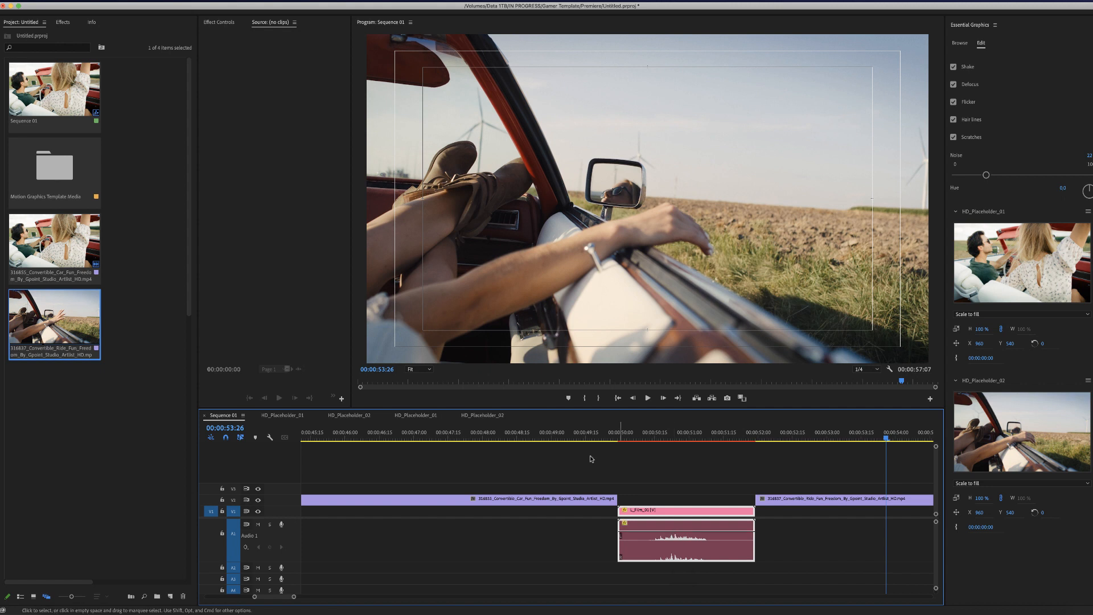
click(588, 439)
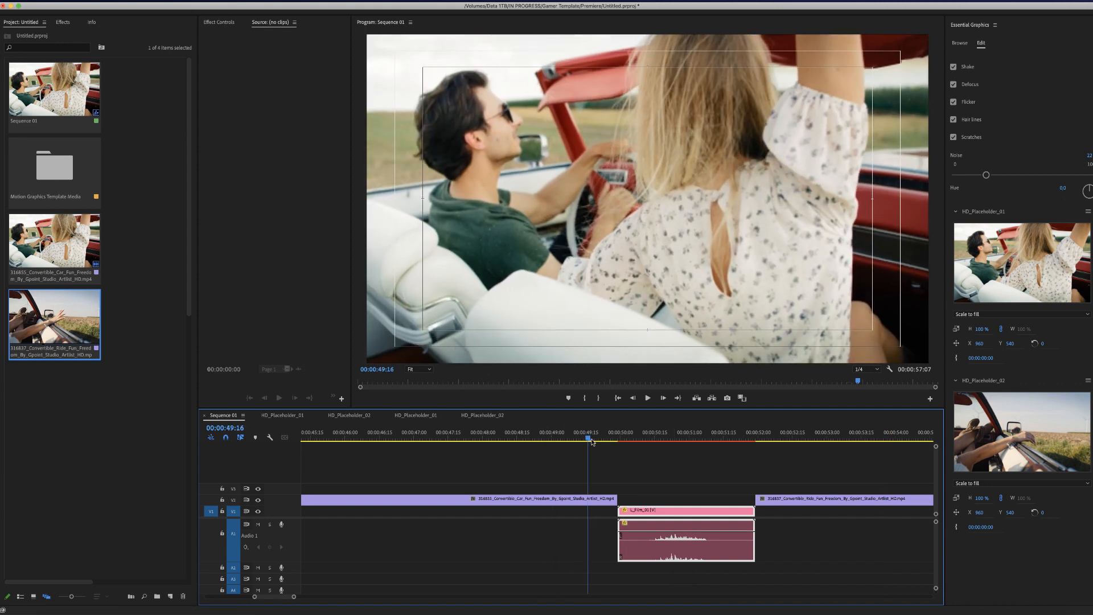
click(675, 432)
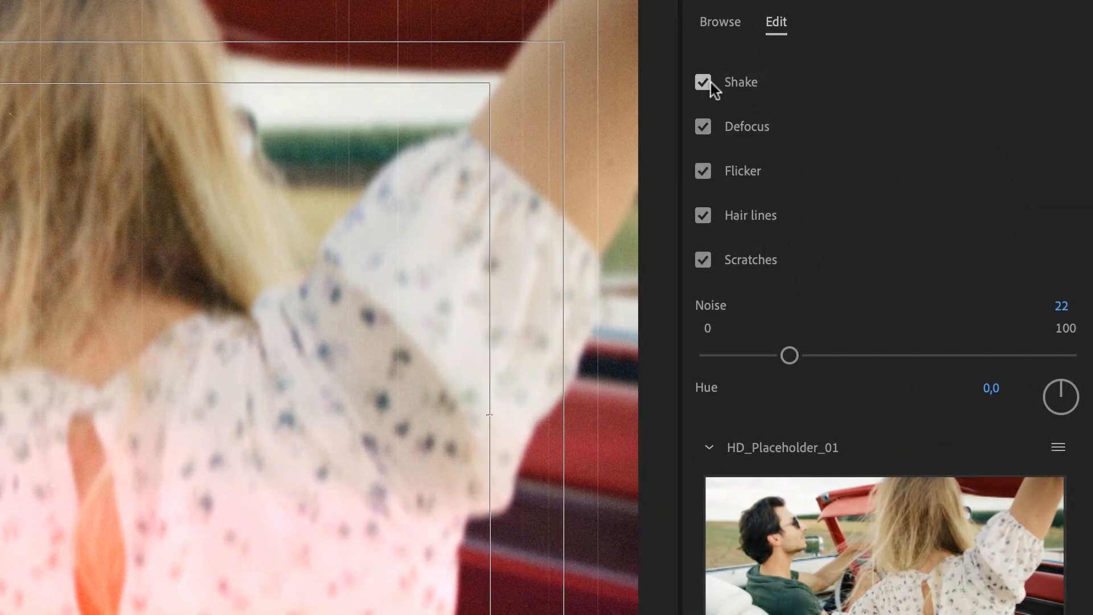
click(702, 81)
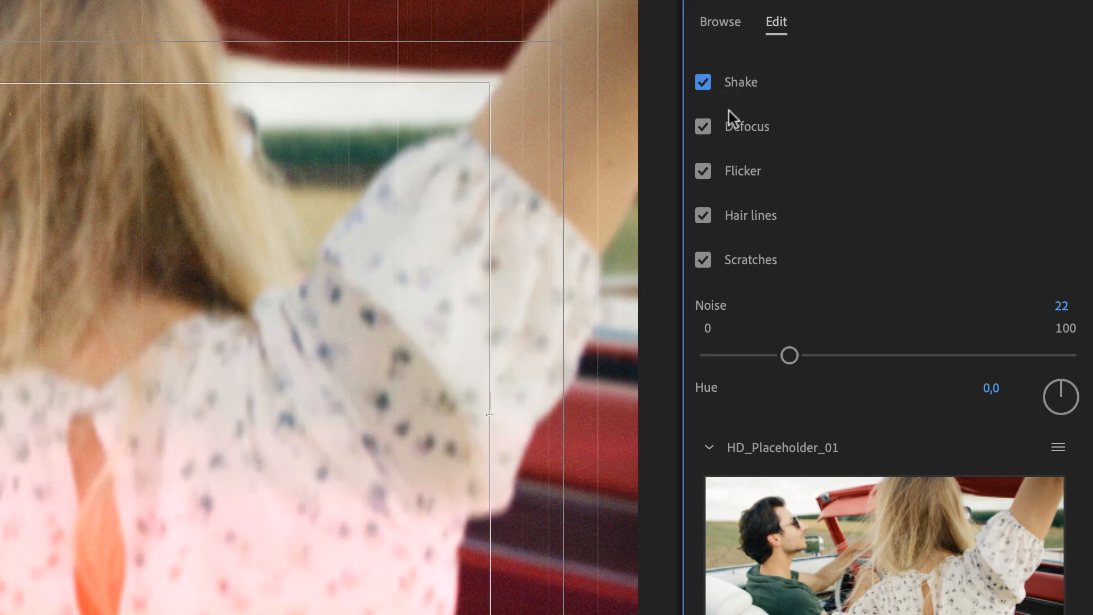
mouse_move(704, 198)
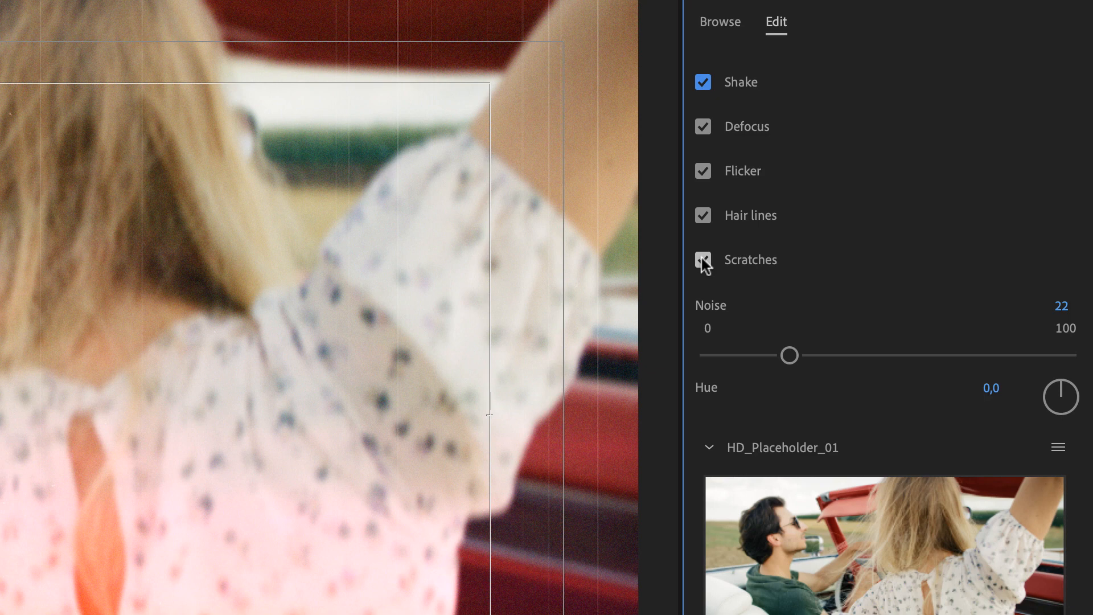
click(703, 259)
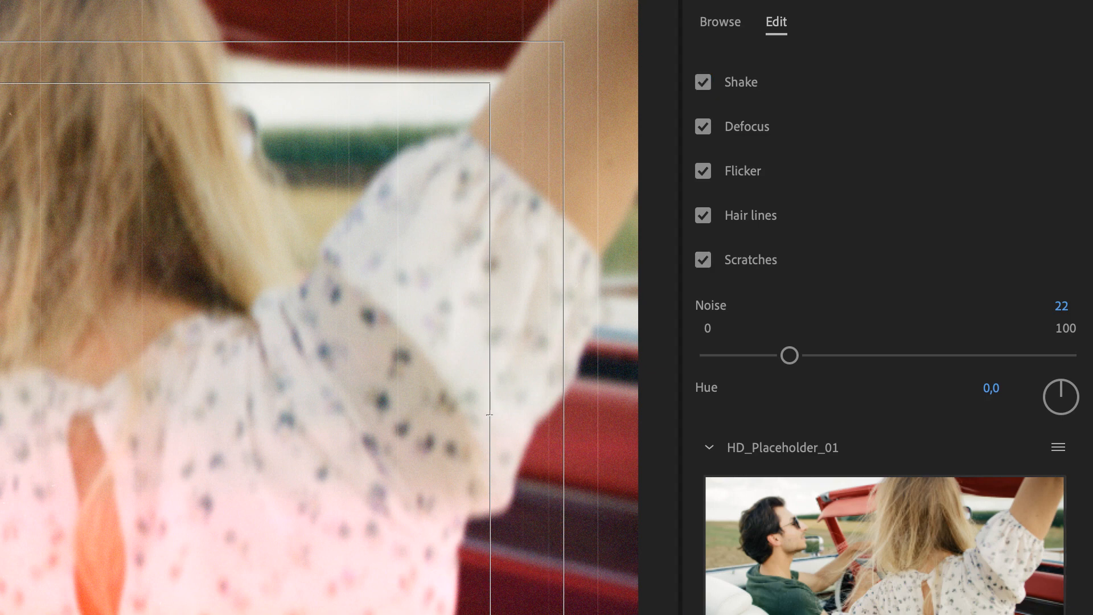